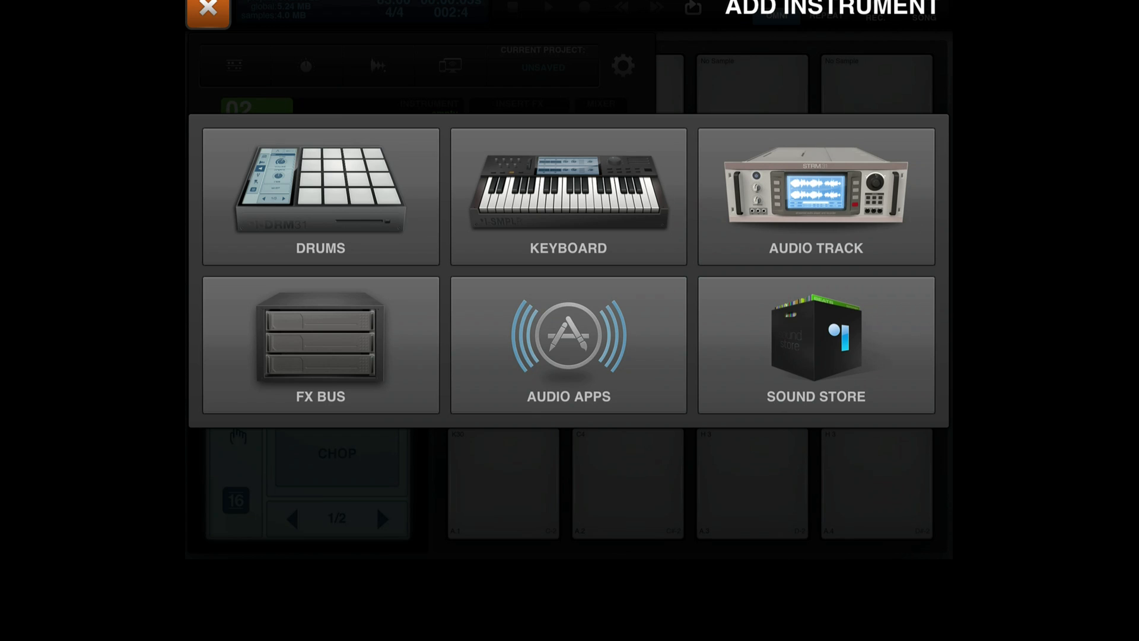
Switch from BeatMaker 2 to Audiobus showing the empty Input/Effects/Output pipeline
click(568, 344)
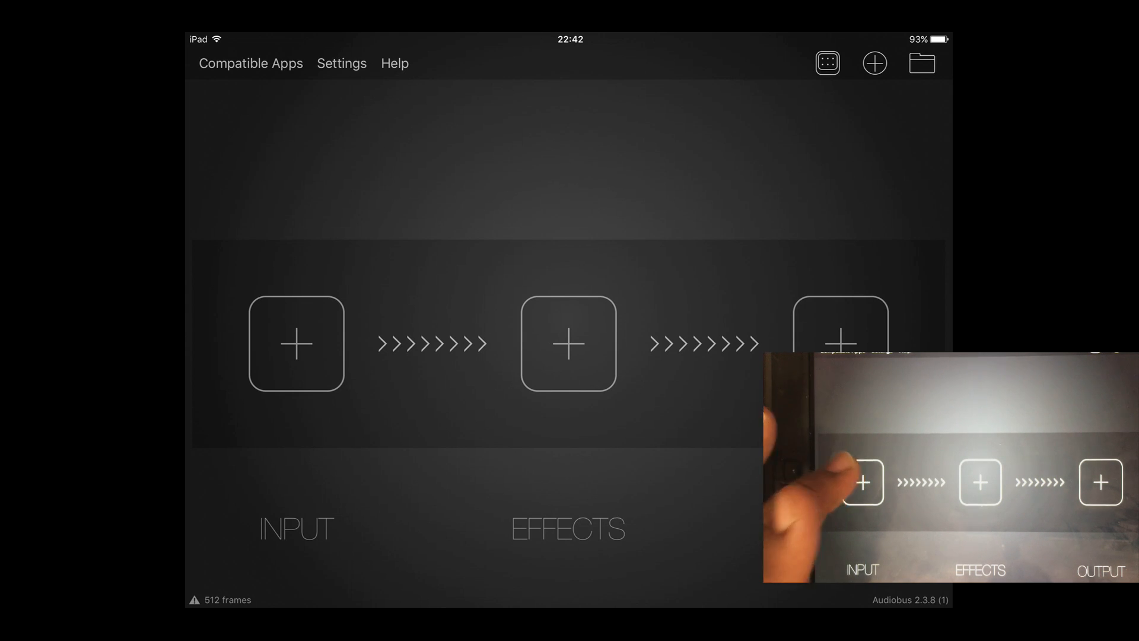
Choose SampleTank from the Select input list as the pipeline input and let it launch
click(295, 344)
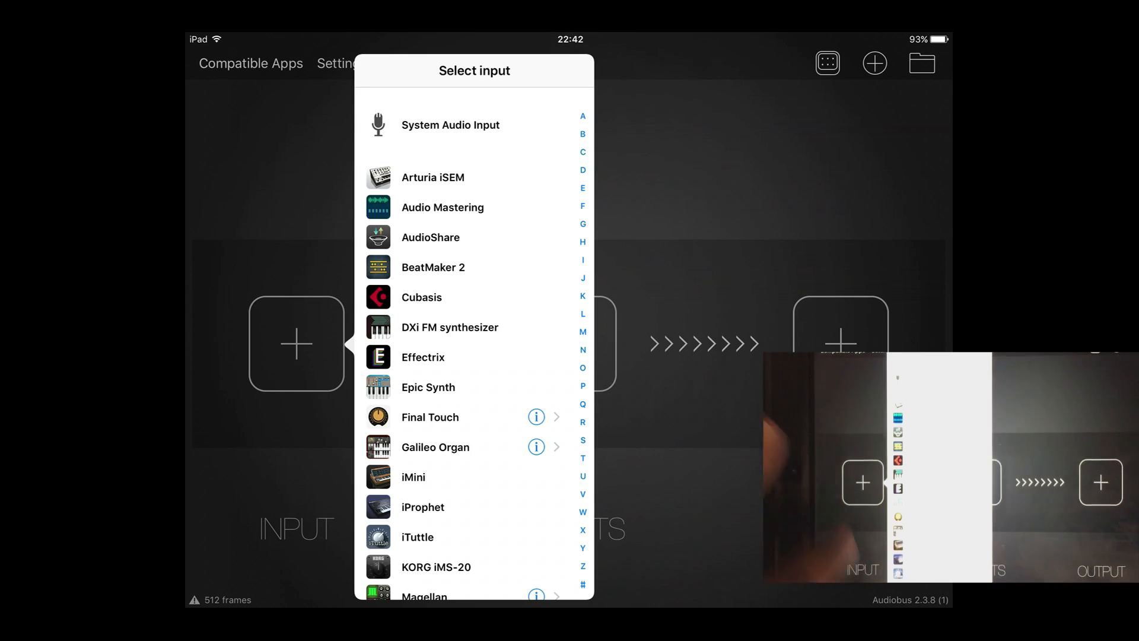
scroll(down, 3)
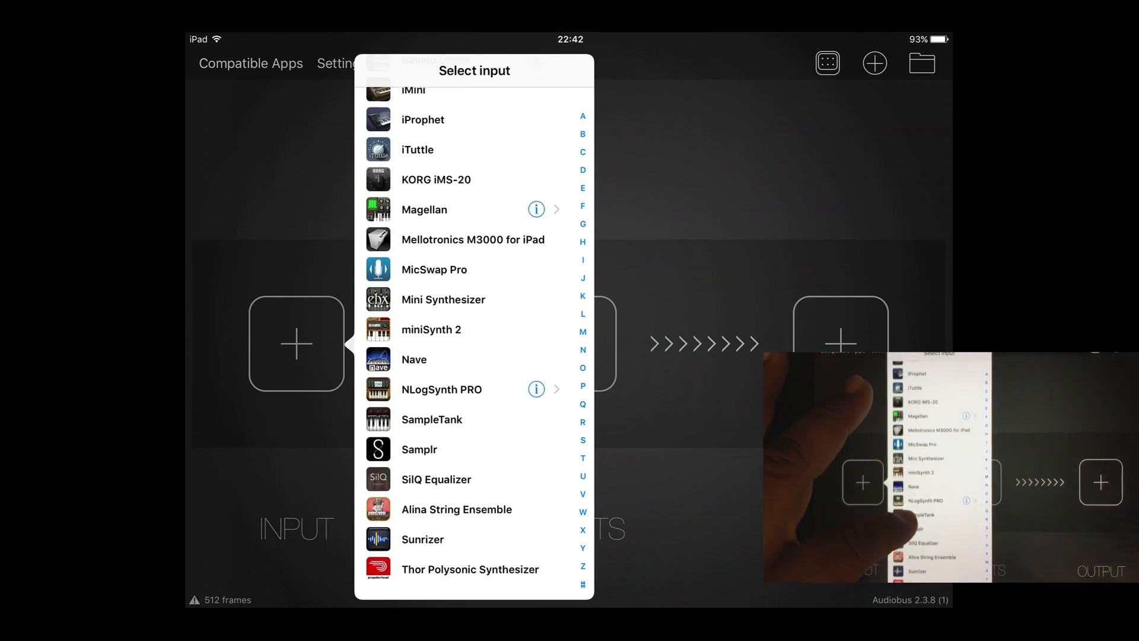
scroll(down, 3)
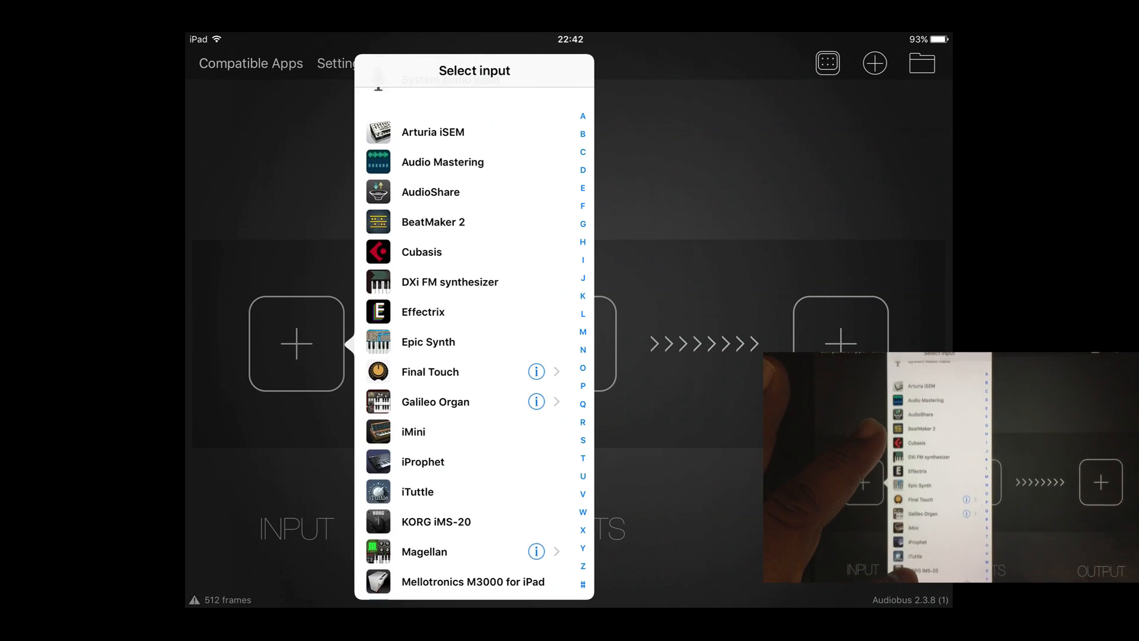
scroll(down, 3)
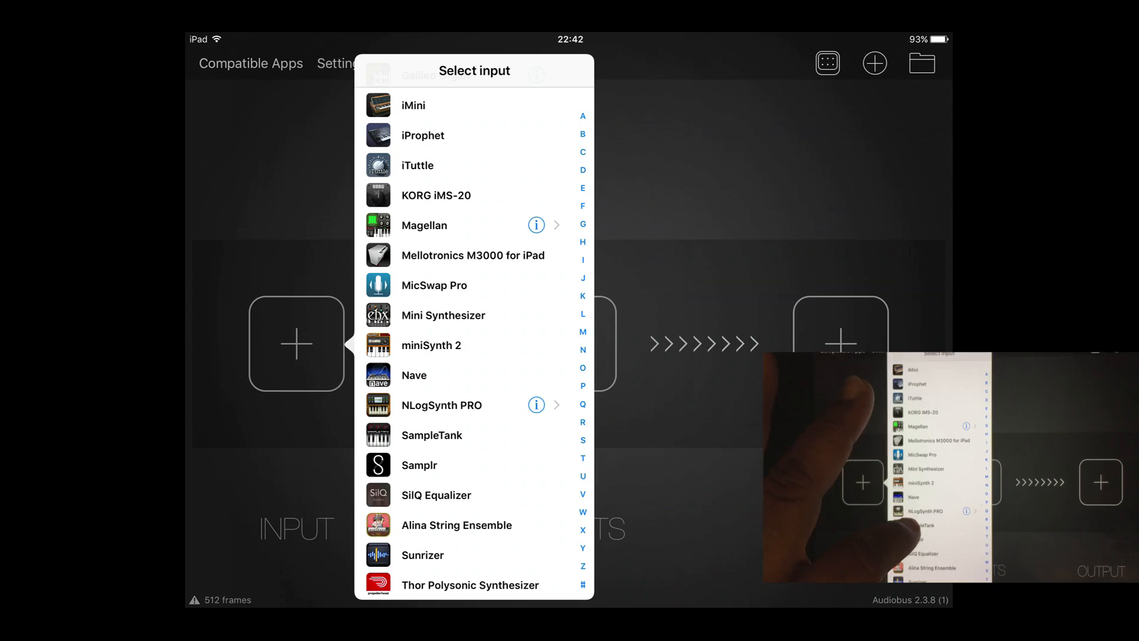
click(432, 434)
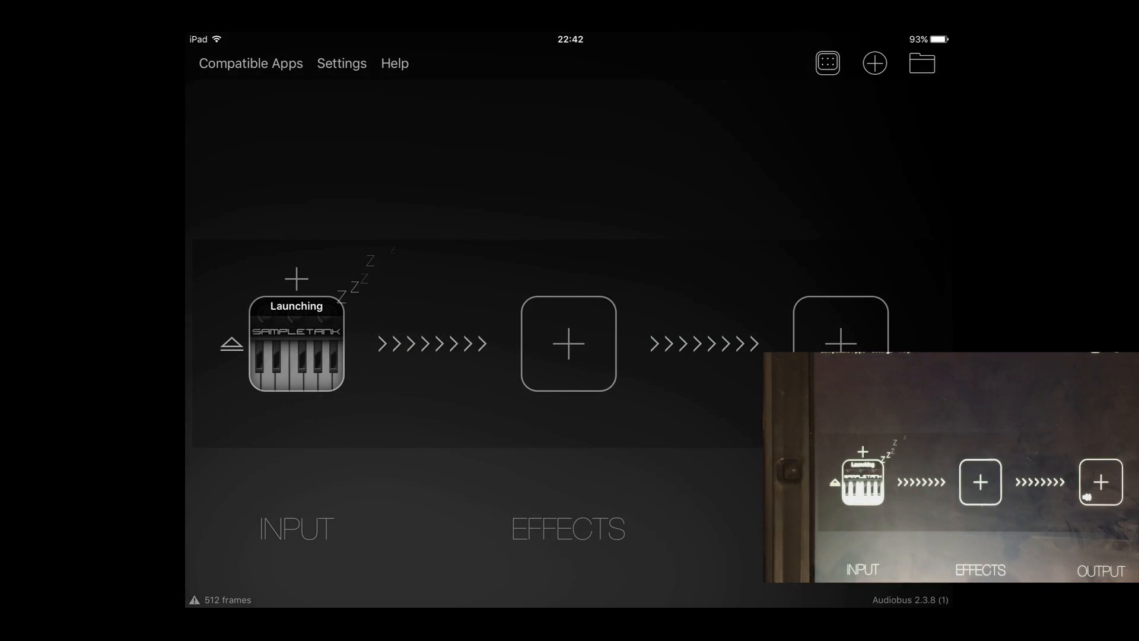
click(297, 349)
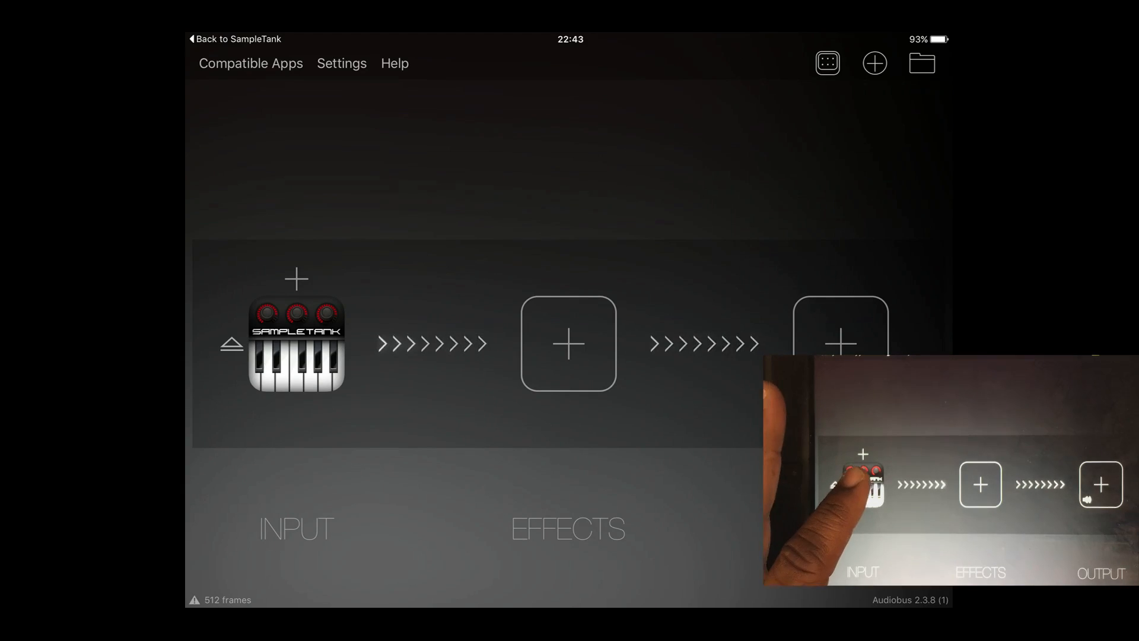
click(295, 357)
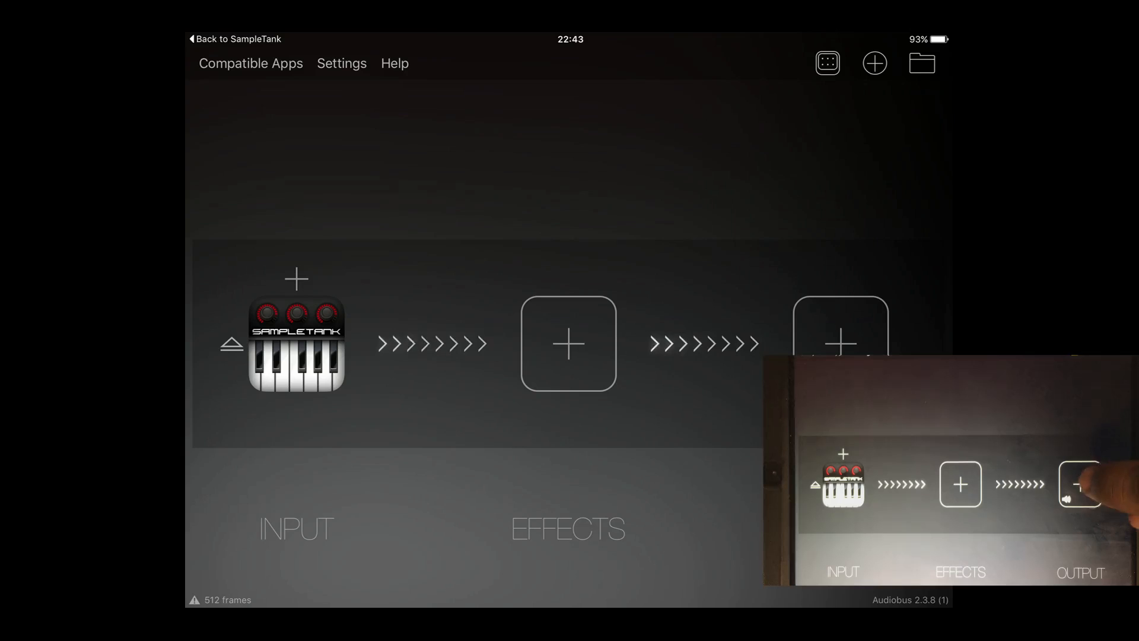
Set BeatMaker 2 as the pipeline output, creating a SampleTank audio track A04
click(843, 341)
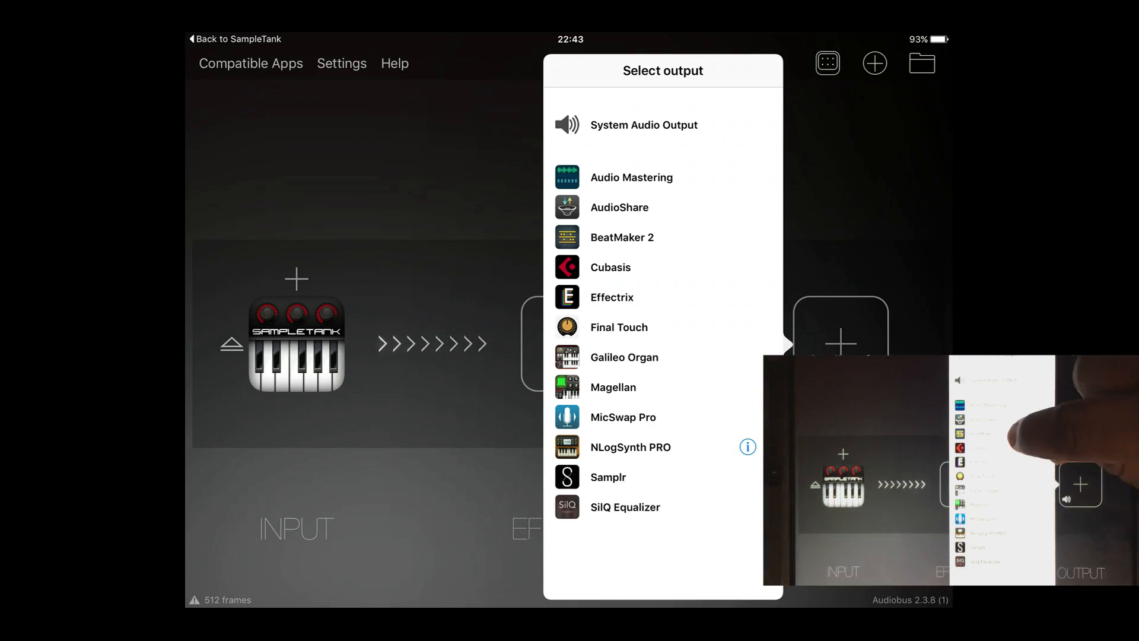
click(622, 238)
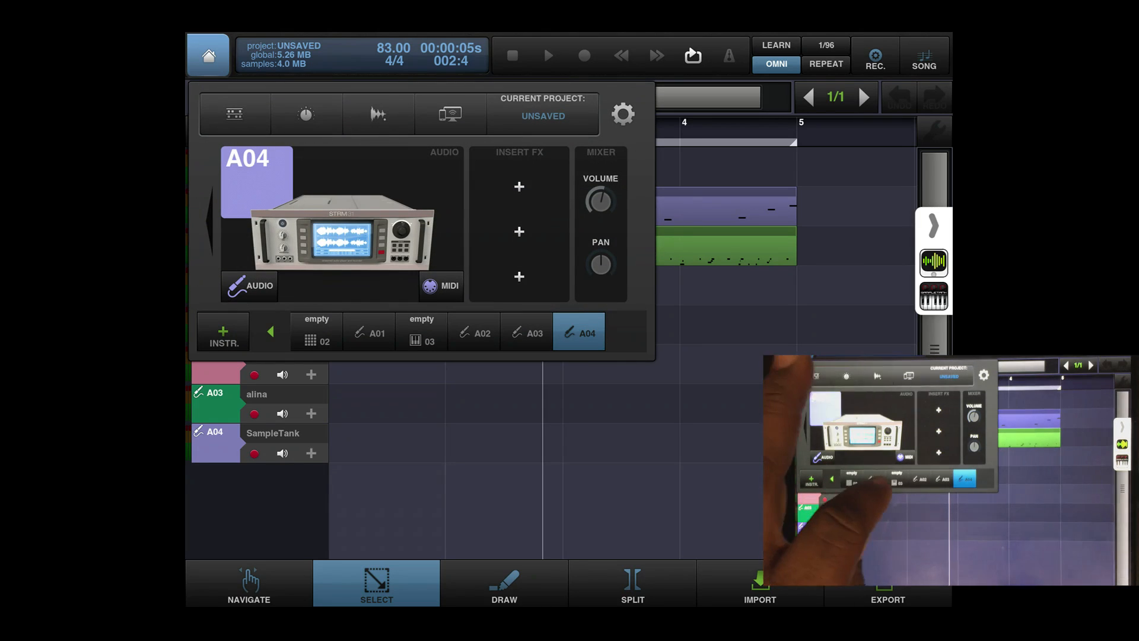
Bring up Global MIDI Setup via the Info panel, listing SampleTank Full among outputs
click(420, 333)
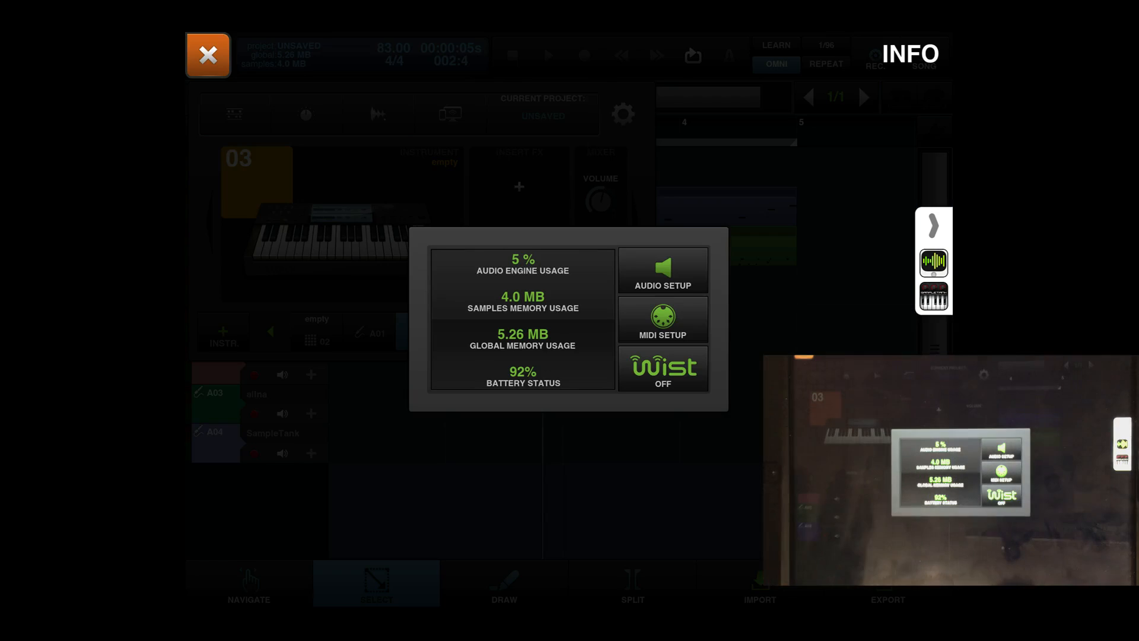
click(662, 320)
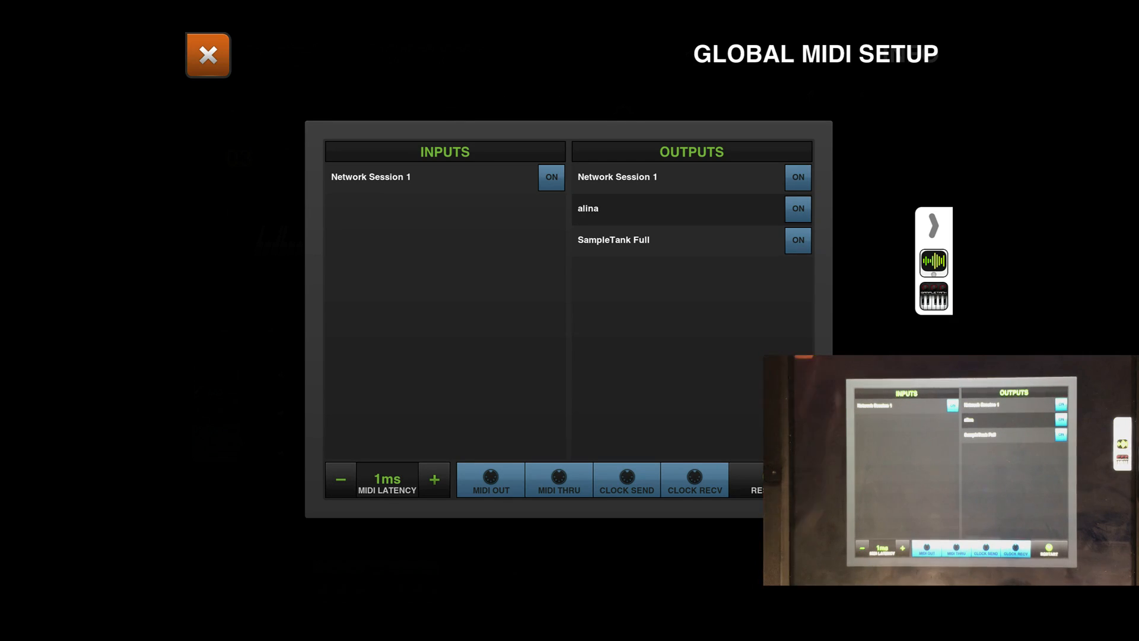
Close Global MIDI Setup and return to the empty keyboard instrument of track 03
click(208, 55)
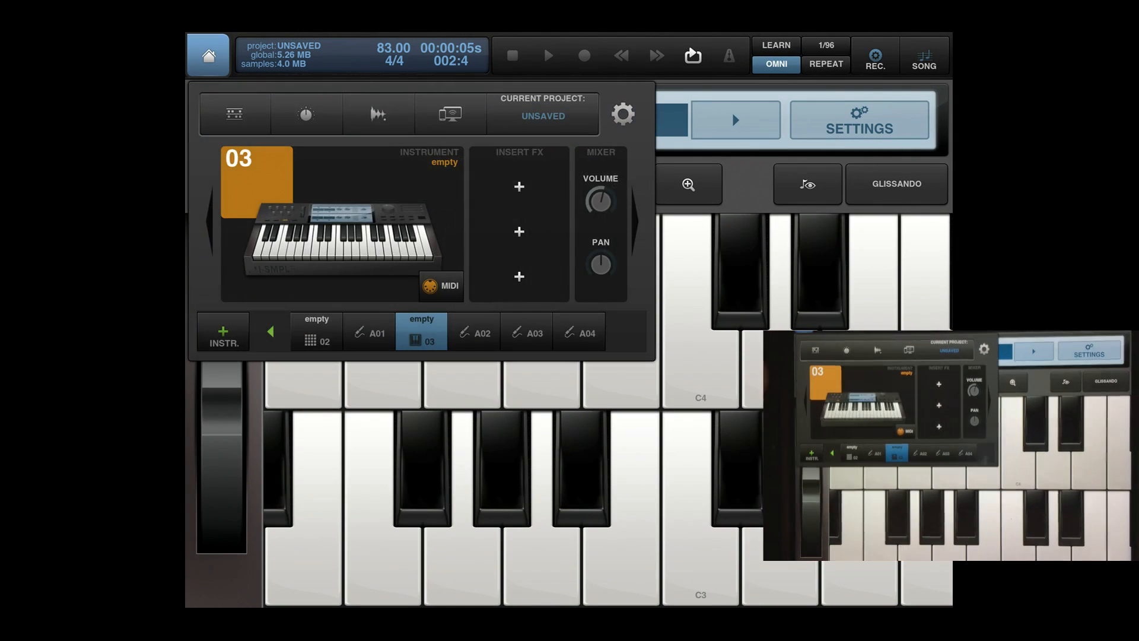
Add SampleTank as Inter-App Audio track A05, then begin adding another instrument
click(223, 332)
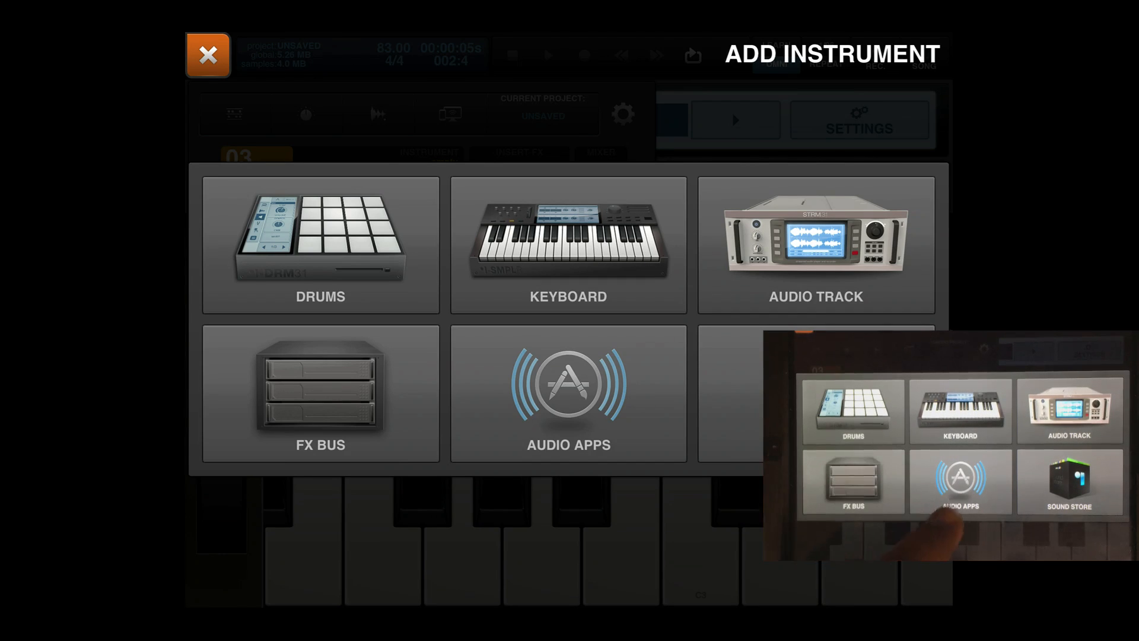
click(569, 391)
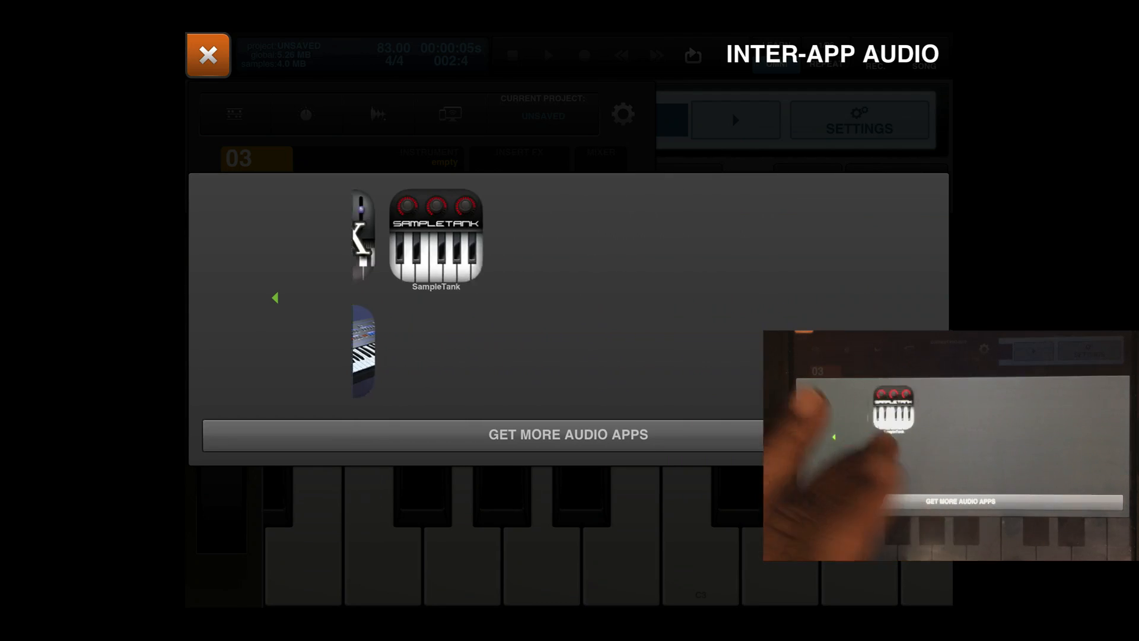
click(436, 236)
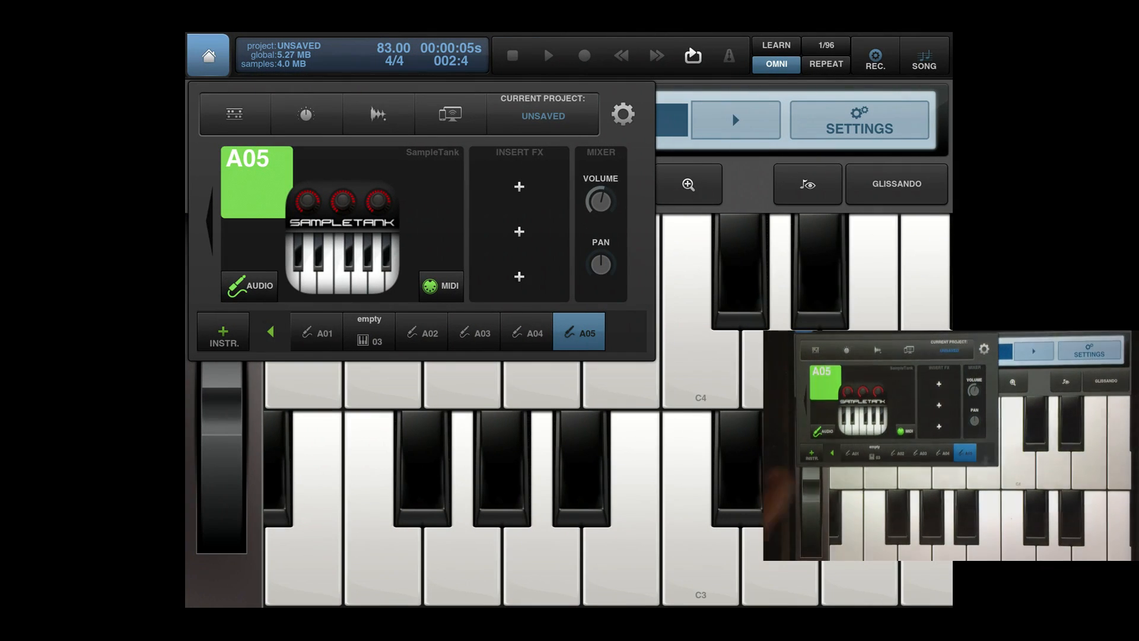
click(368, 332)
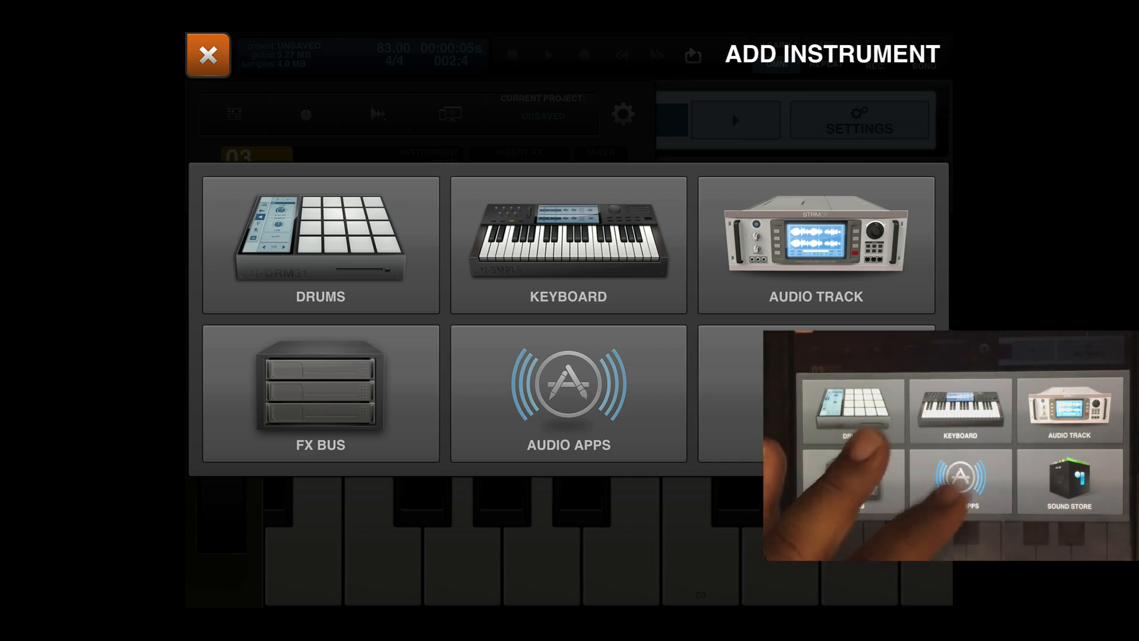
Pick an audio app from the second Inter-App Audio page as new track A03
click(568, 399)
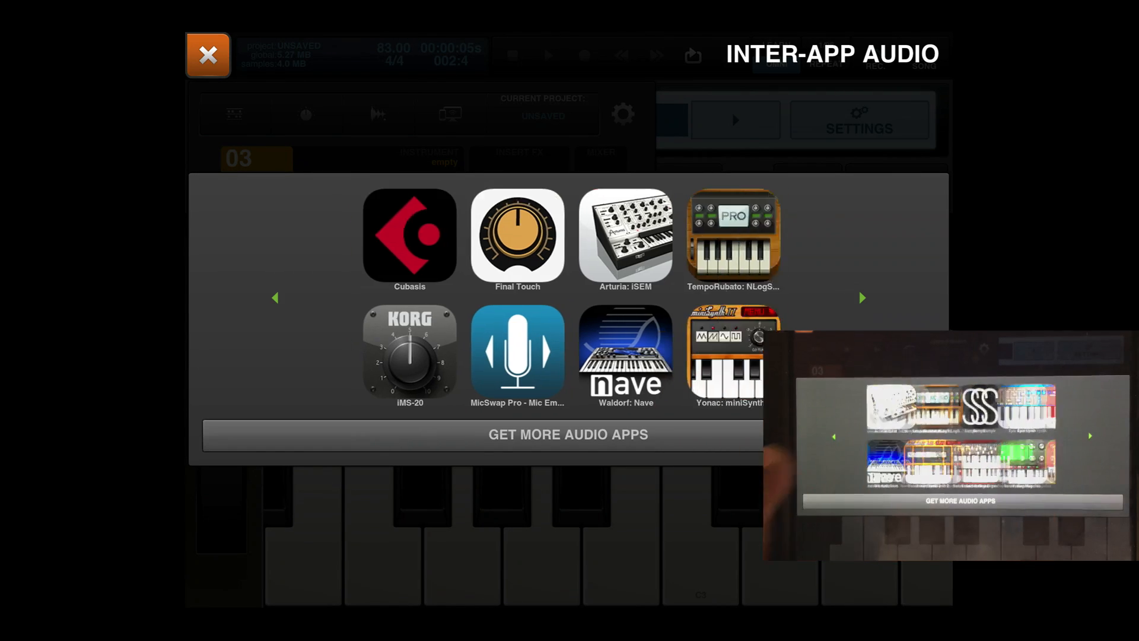
click(861, 298)
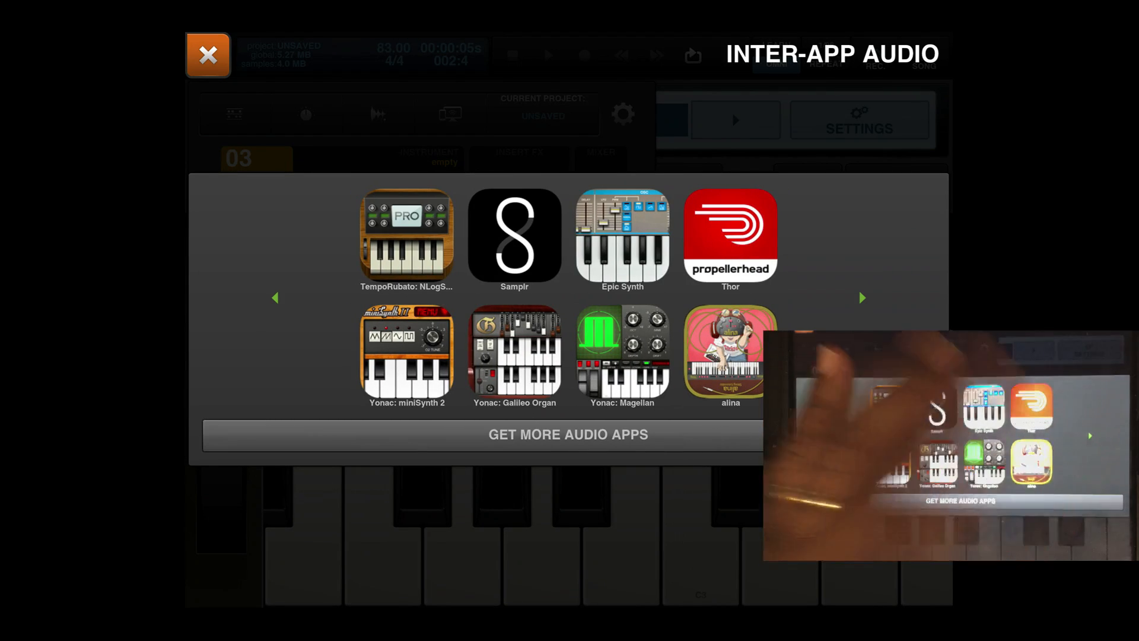
click(731, 354)
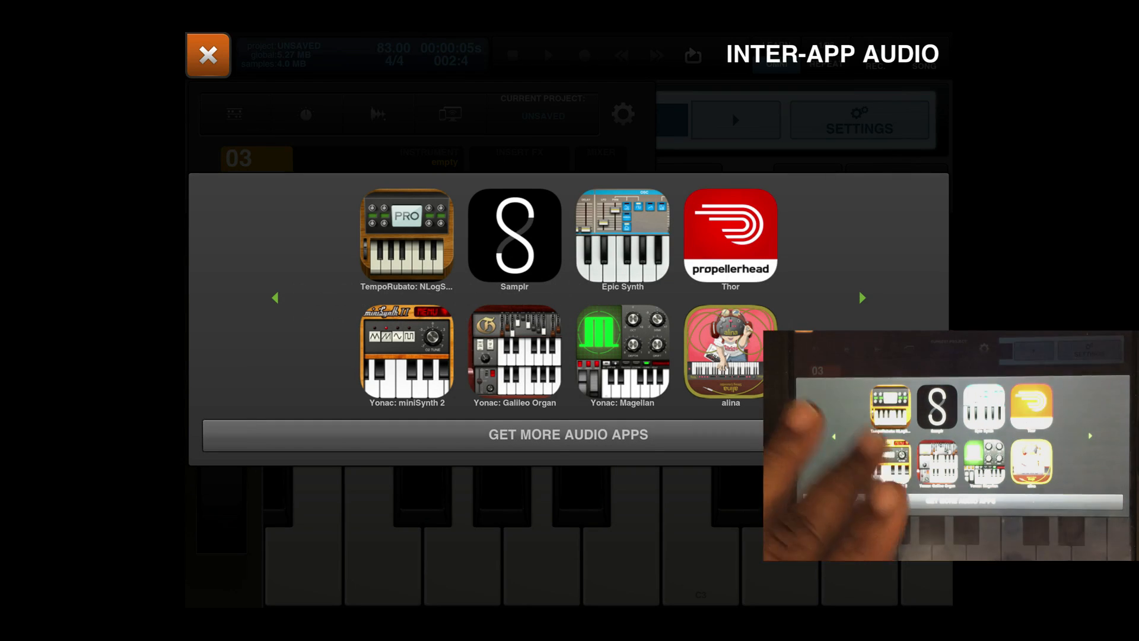
Close the audio-app list and request another audio-app instrument, hitting the CAN'T START APP! error
click(208, 55)
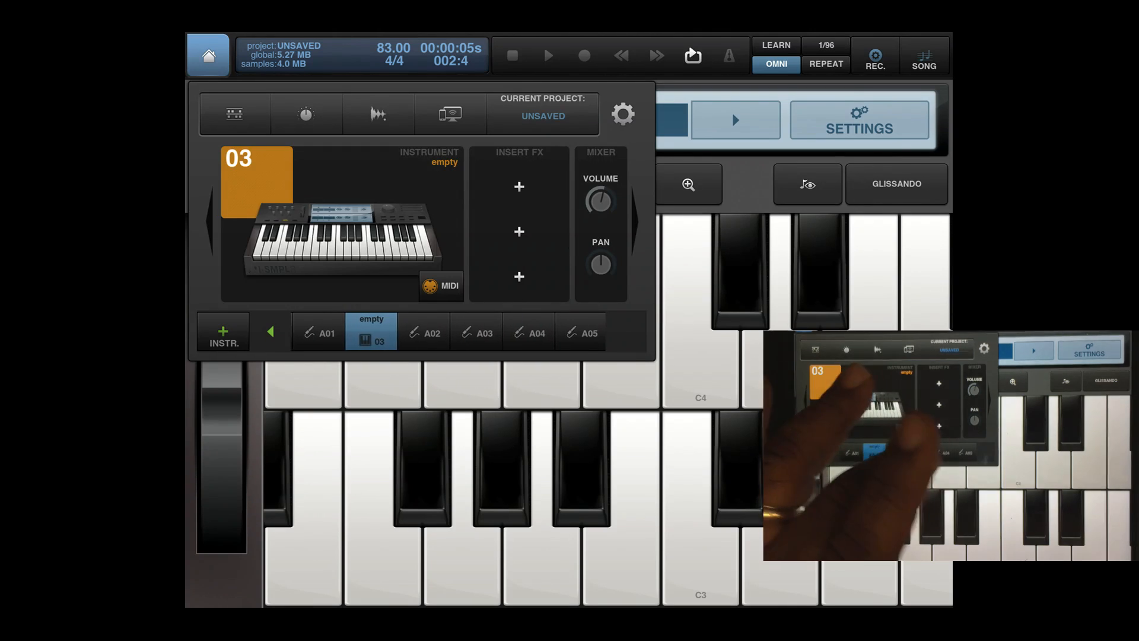
click(473, 332)
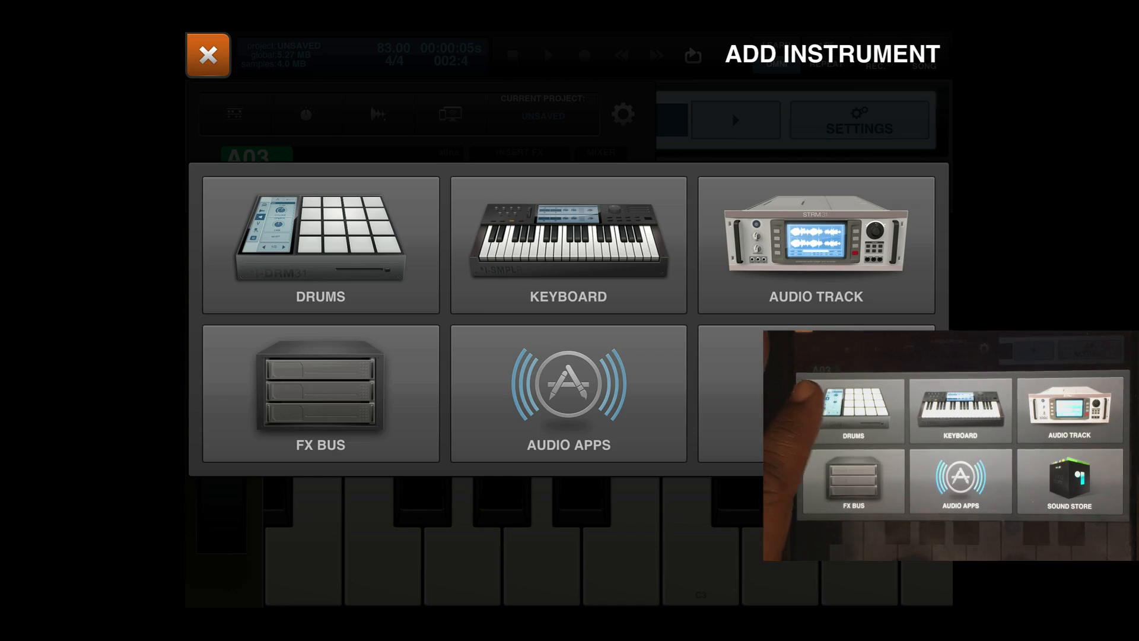
click(568, 396)
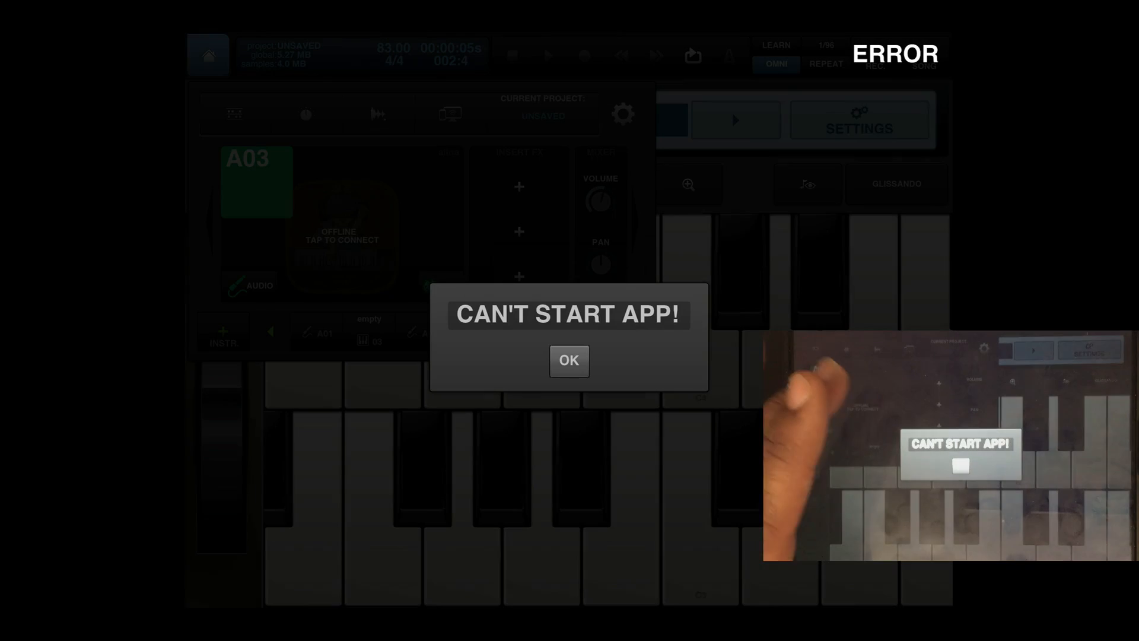
Dismiss the error, review tracks A05 SampleTank, alina and Galileo Organ, then reopen Audio Apps
click(570, 360)
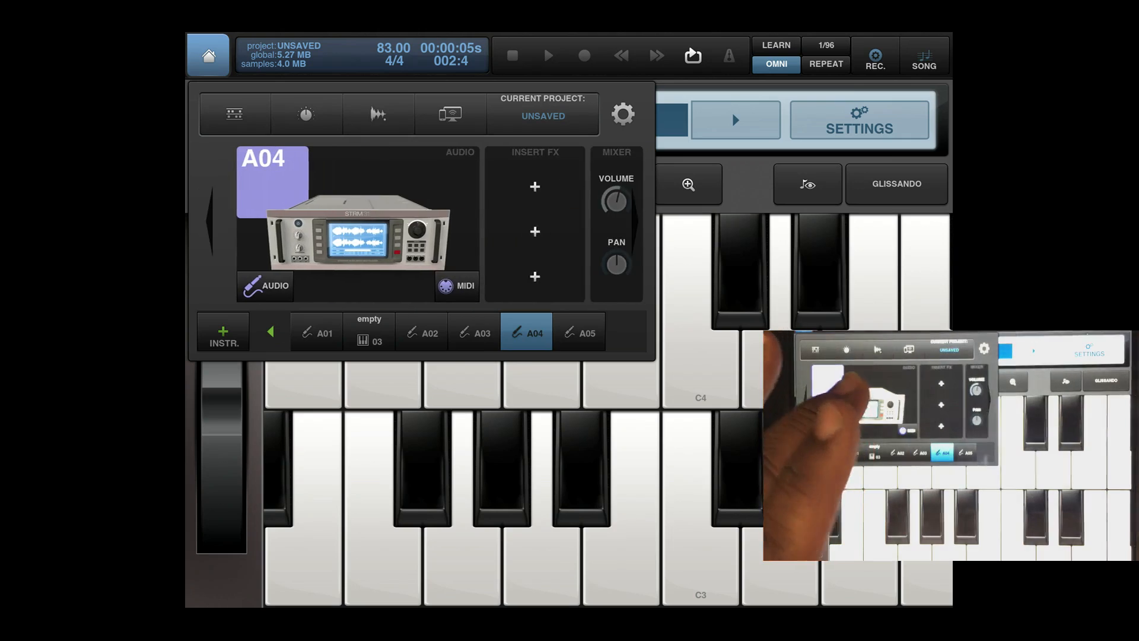
click(579, 332)
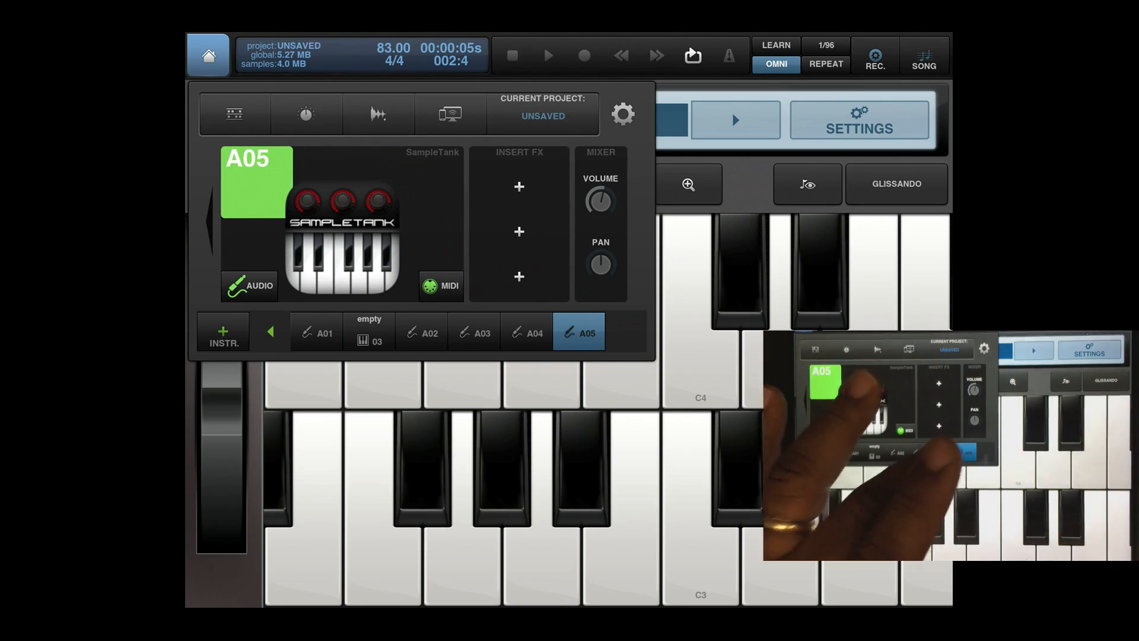
click(475, 332)
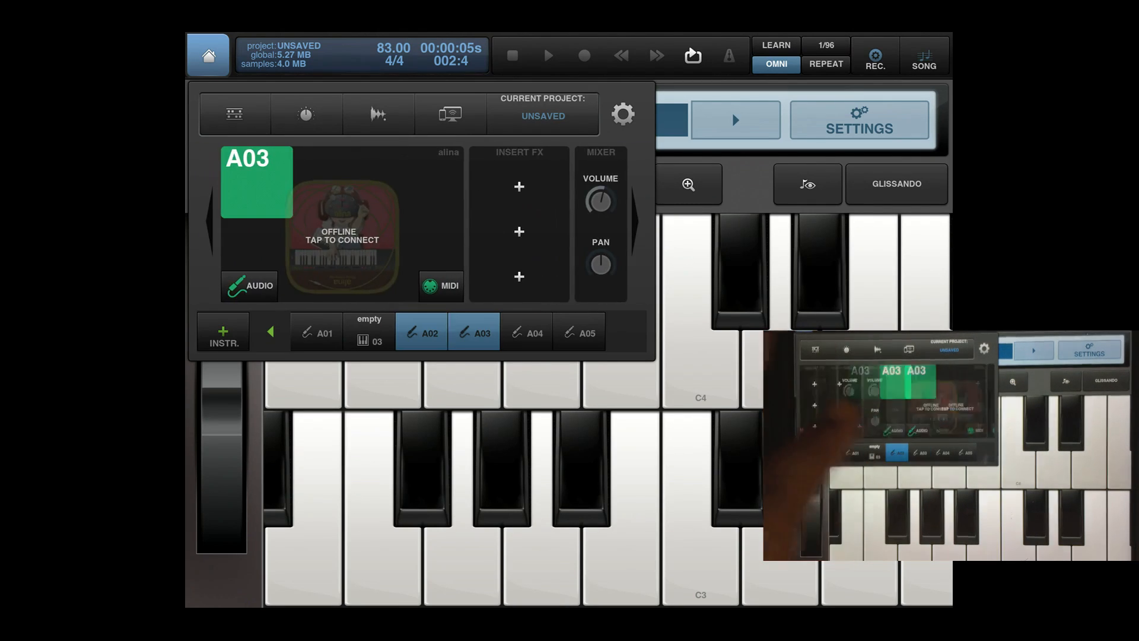
click(421, 332)
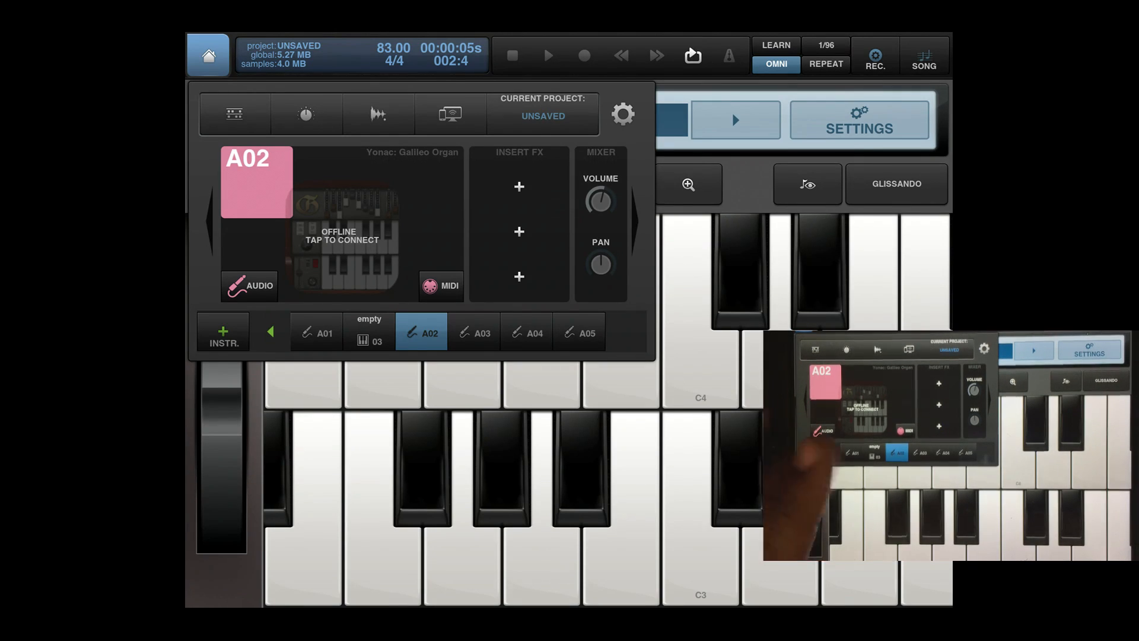
click(223, 333)
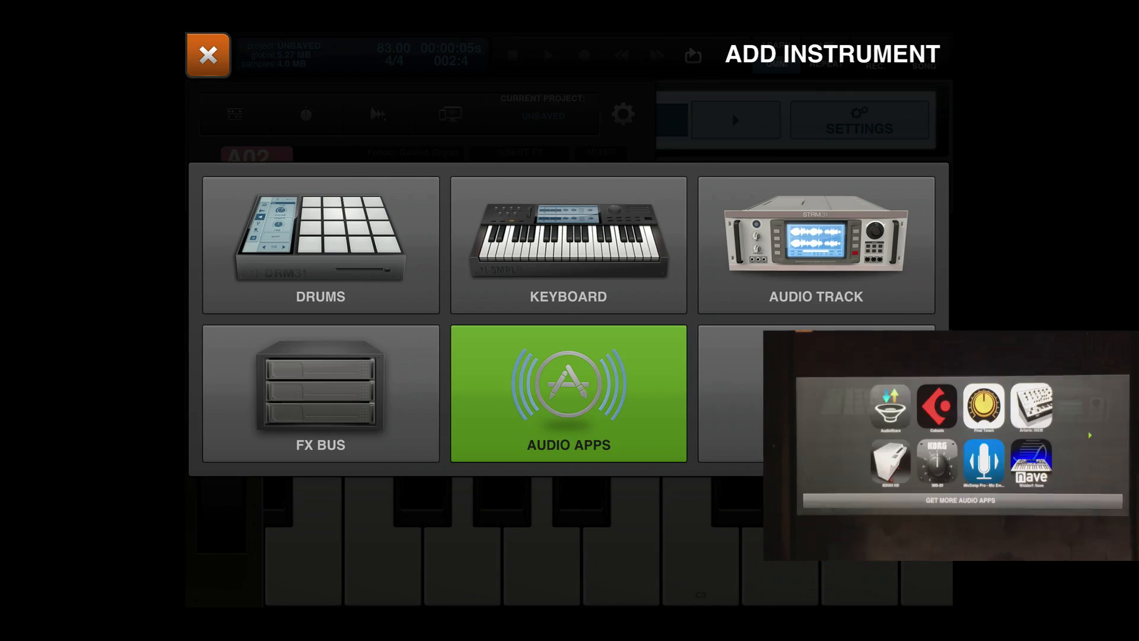
Load Yonac Galileo Organ as track A06 and switch to the song arrangement view
click(568, 393)
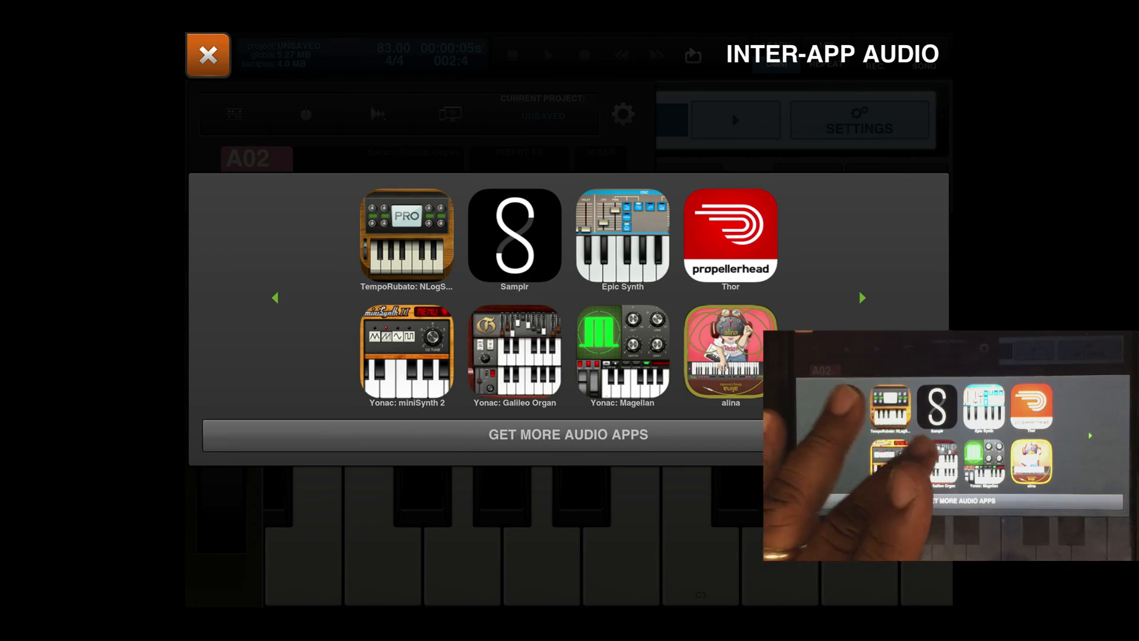
click(515, 354)
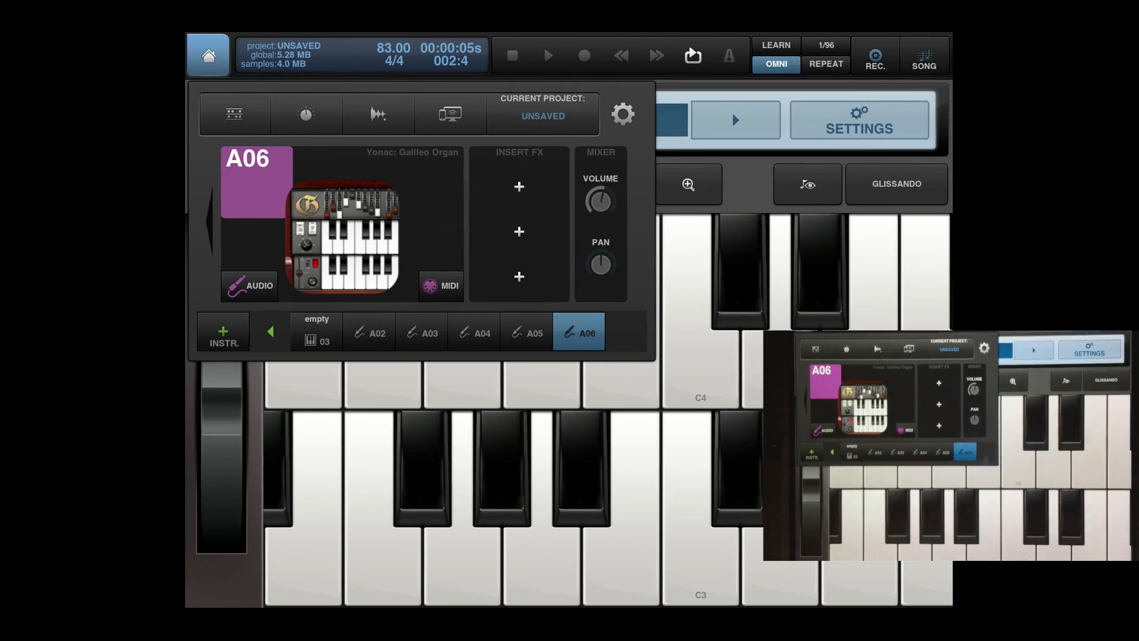
click(316, 333)
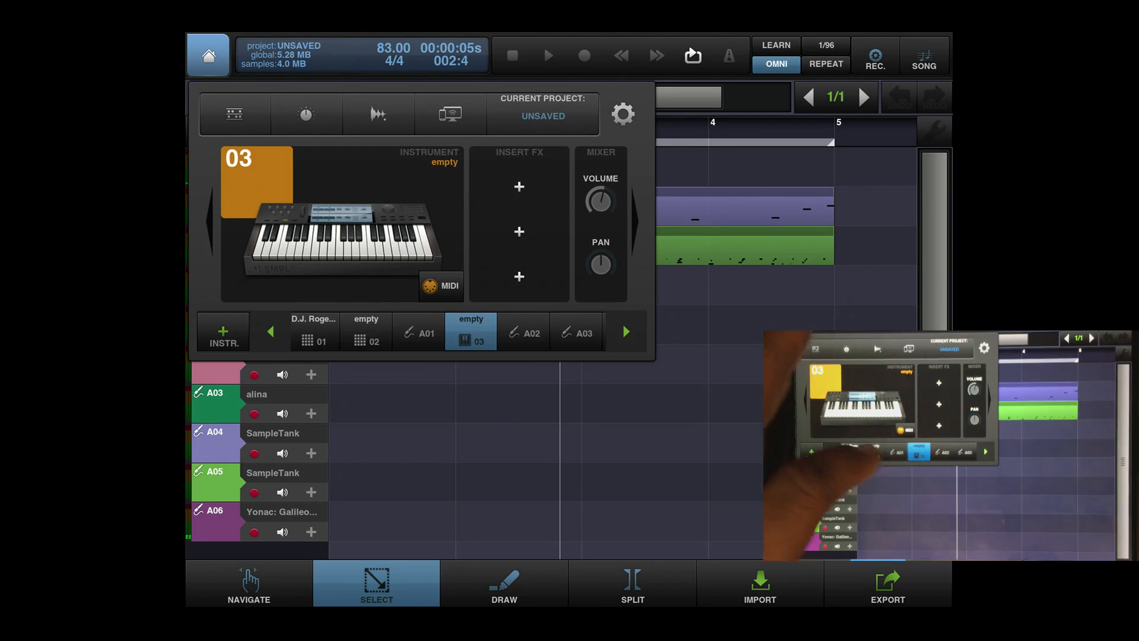
Delete empty audio track A01, leaving audio-app tracks A01–A05, and show the keyboard instrument
click(421, 332)
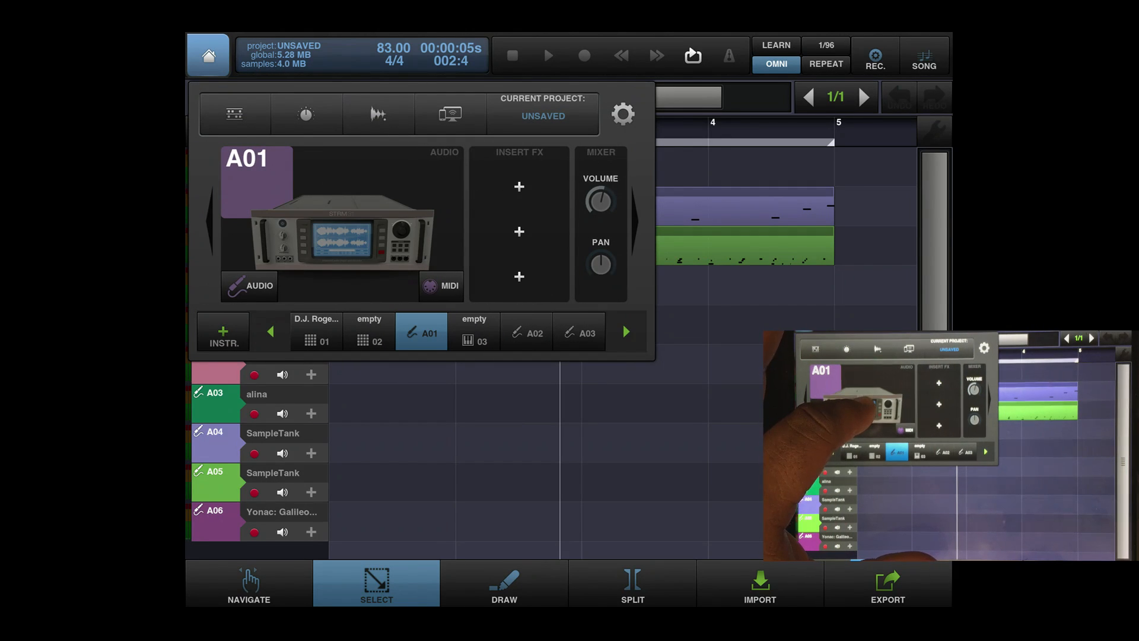
click(421, 331)
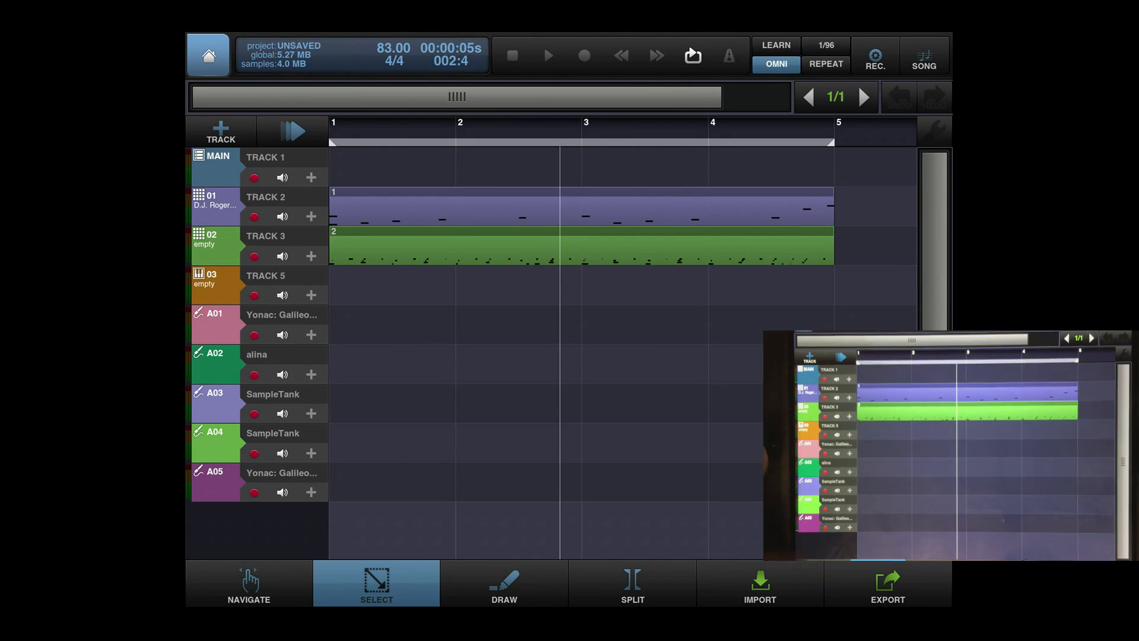
click(254, 493)
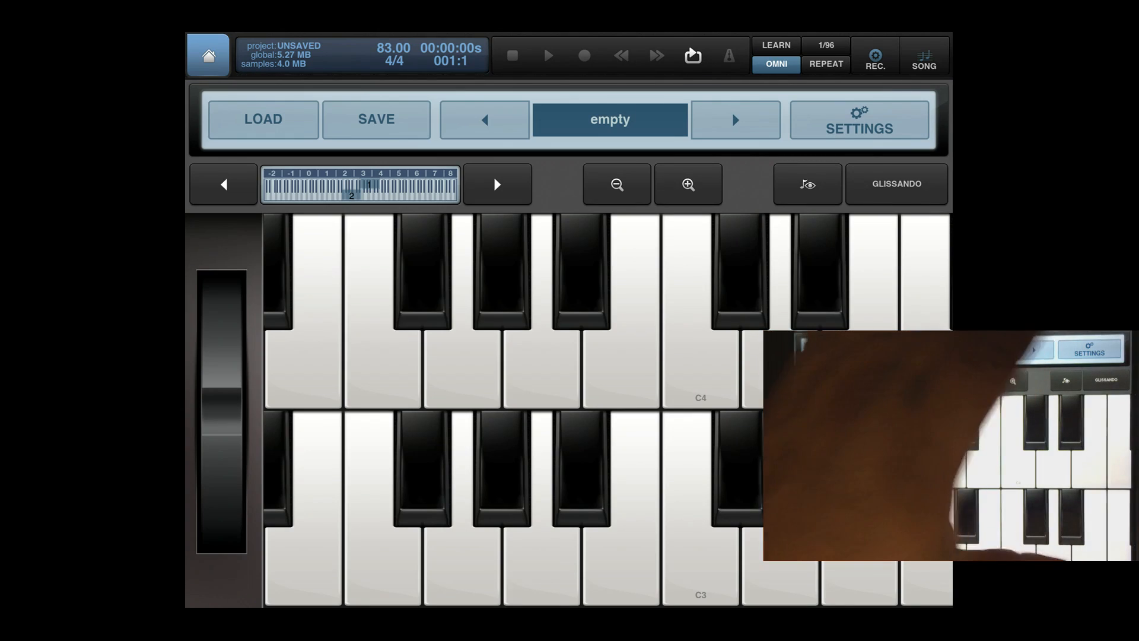
Record a keyboard performance onto track 03 as a new pattern across bars 1-4
click(581, 55)
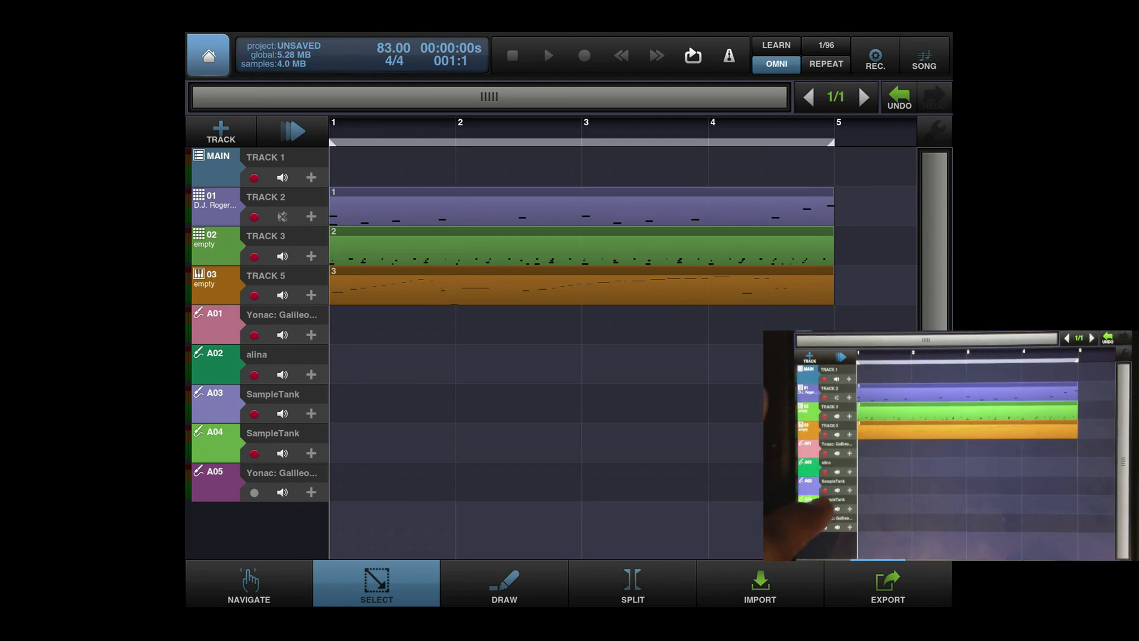
Audition the song from the start, stop, then begin a new recording pass with count-in
click(549, 56)
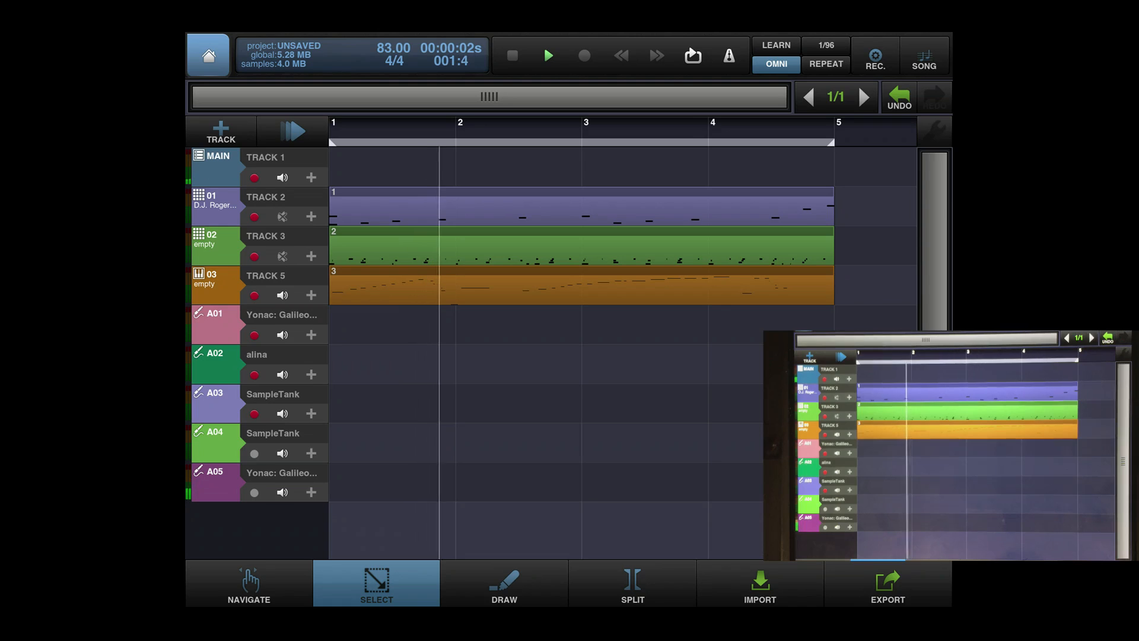
click(549, 56)
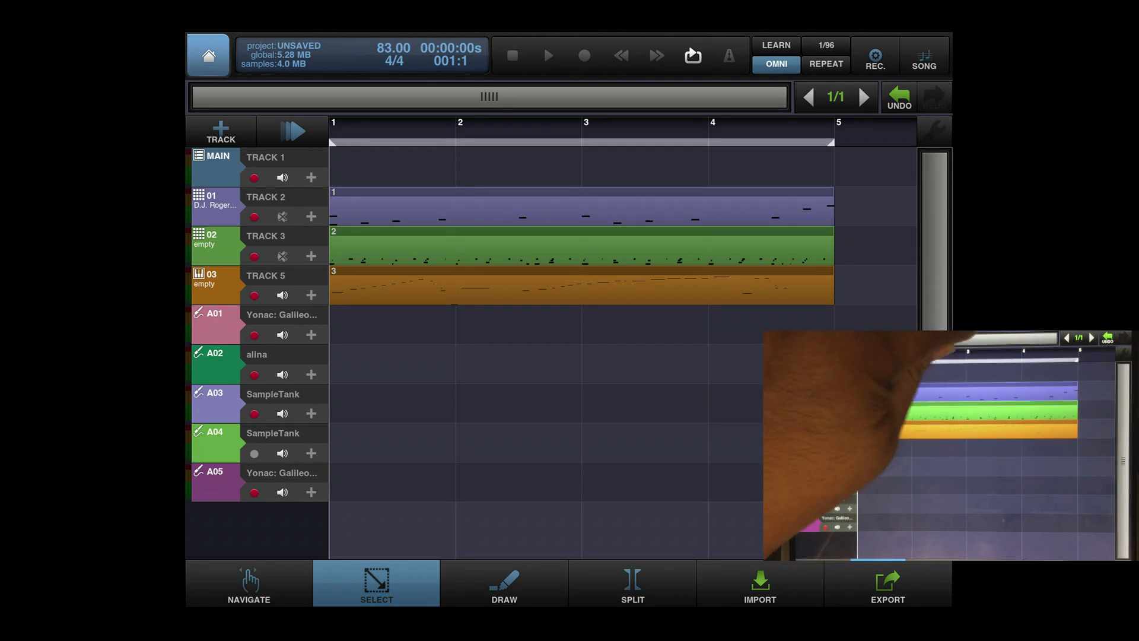
click(582, 56)
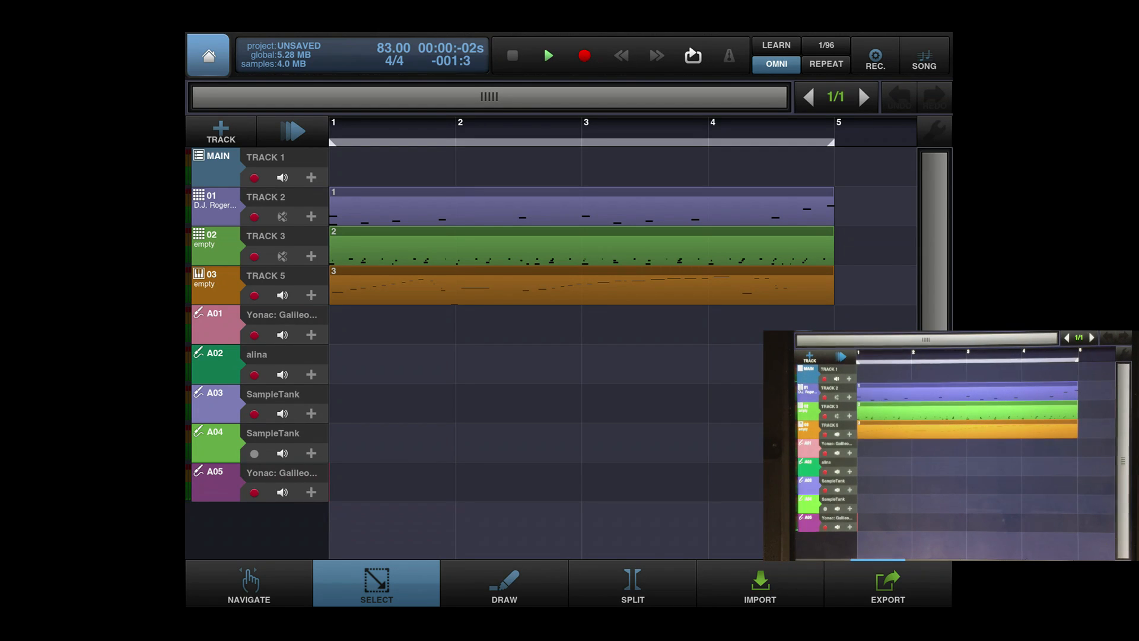